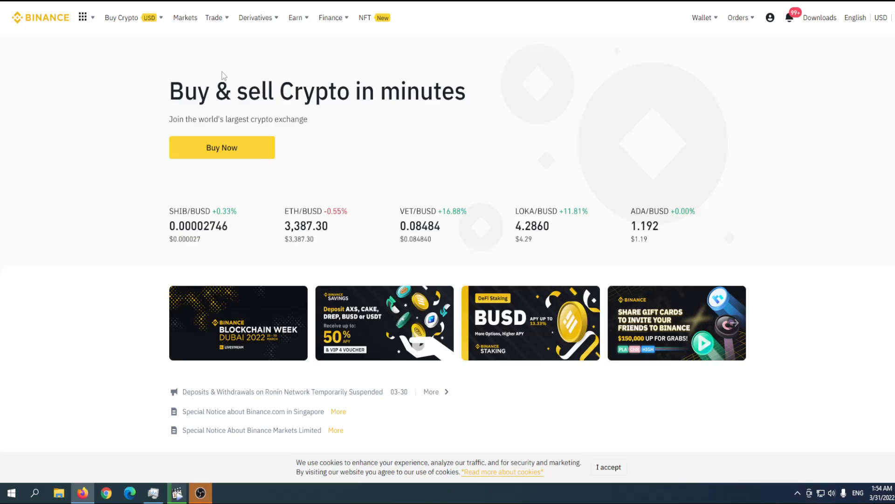
Go to the Convert page from the Trade menu, with USDT converting to BTC
{"action": "left_click", "coordinate": [256, 18]}
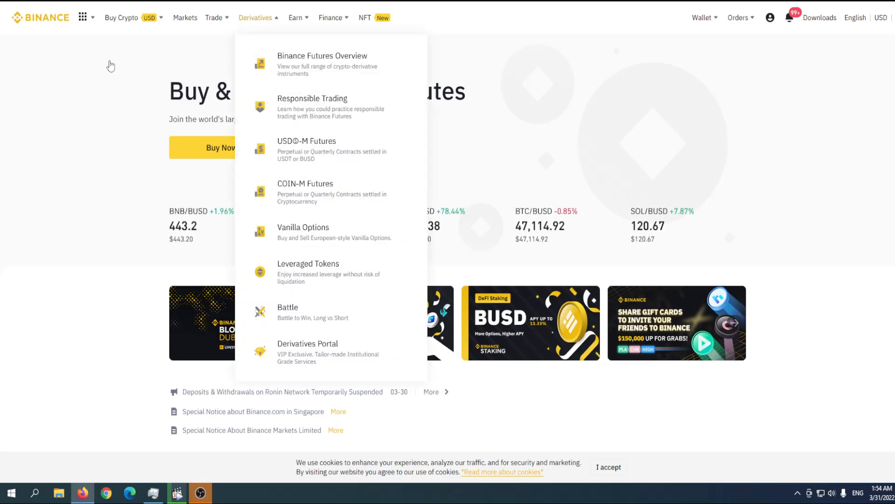
{"action": "mouse_move", "coordinate": [56, 74]}
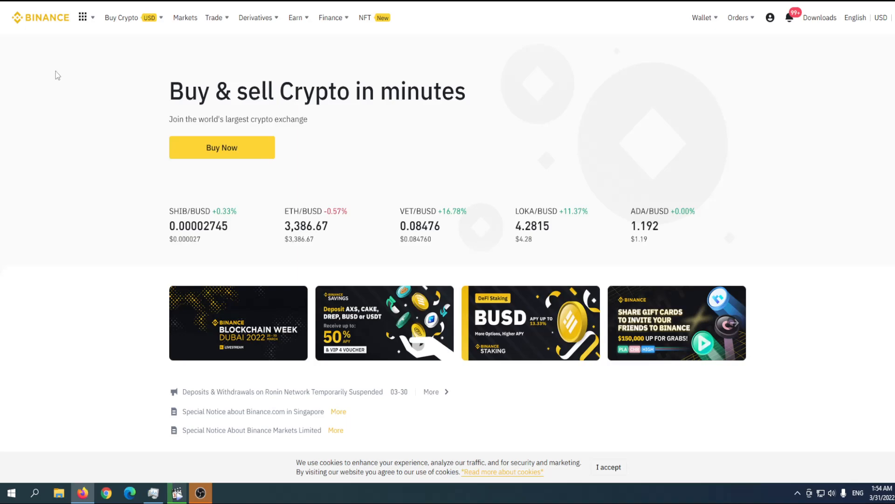
{"action": "left_click", "coordinate": [255, 17]}
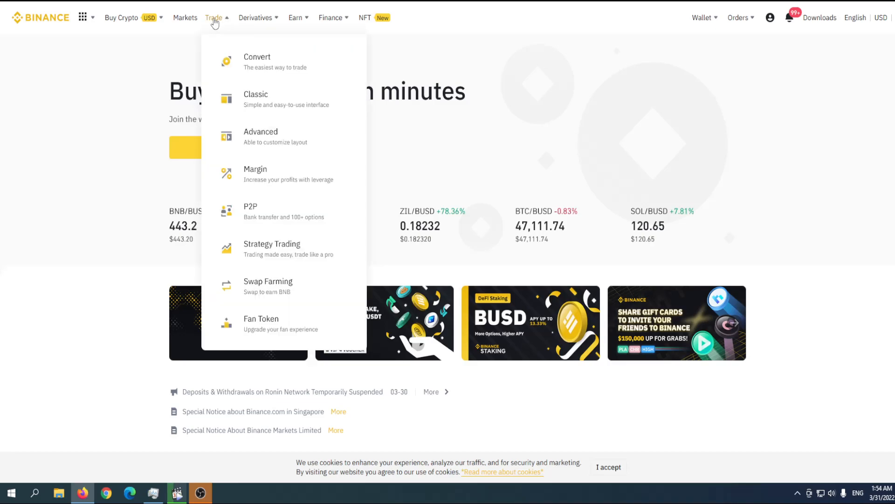
{"action": "mouse_move", "coordinate": [250, 62]}
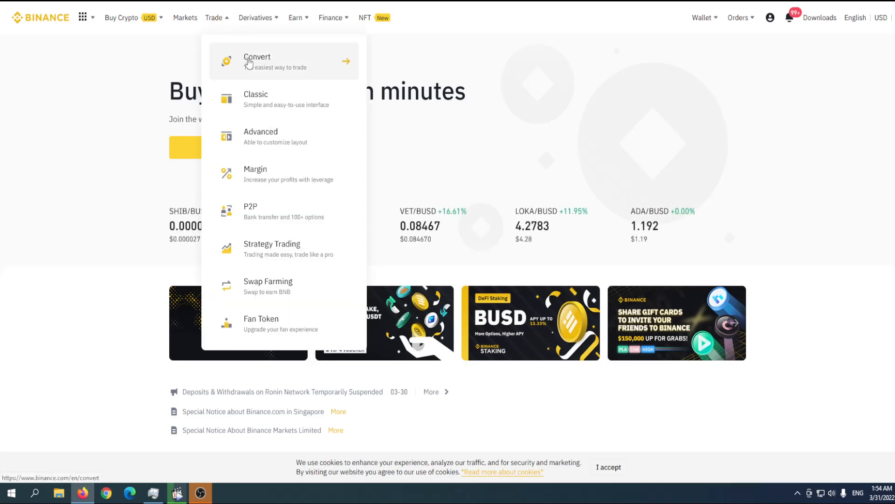
{"action": "left_click", "coordinate": [257, 61]}
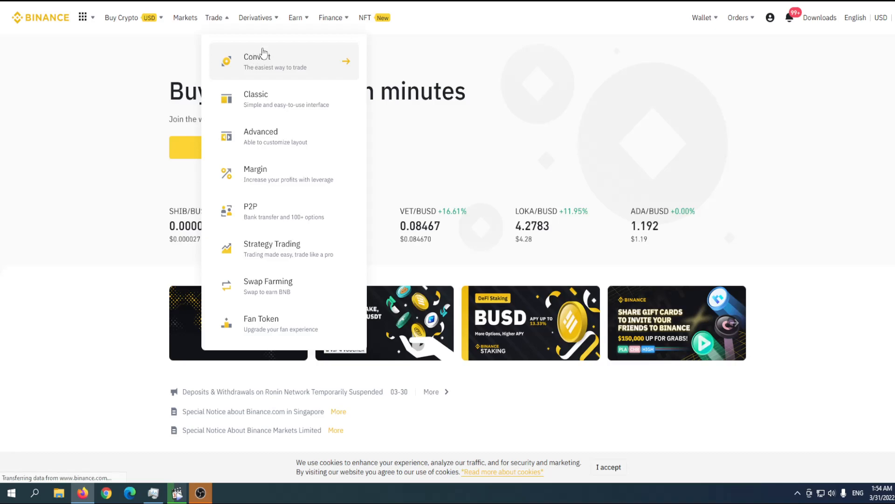
{"action": "left_click", "coordinate": [257, 61]}
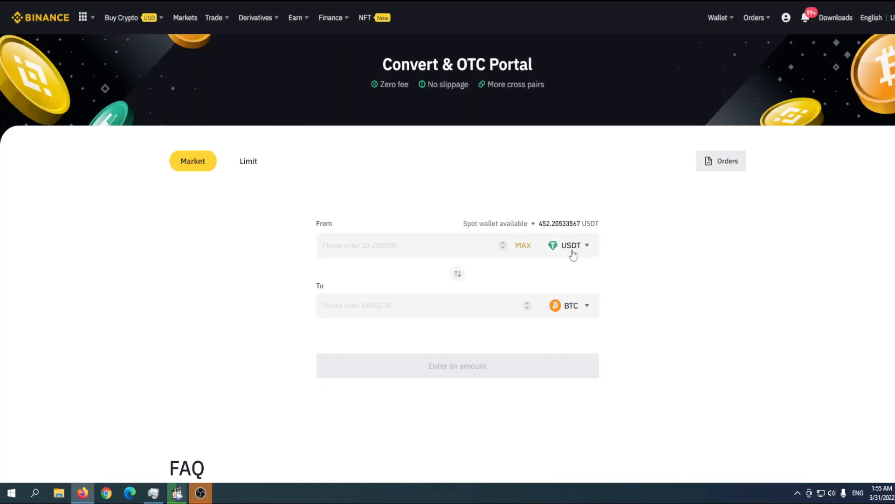
Enter 20 USDT and switch the target coin from BTC to APE
{"action": "type", "text": "20"}
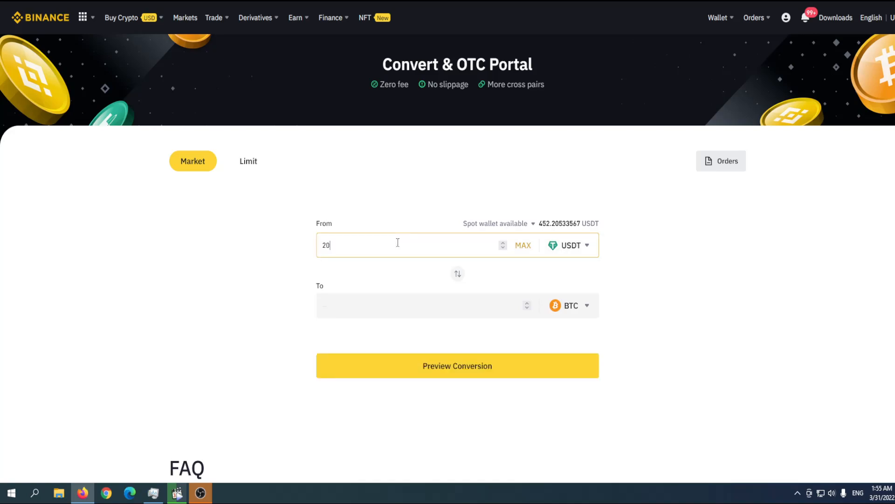
{"action": "left_click", "coordinate": [570, 305]}
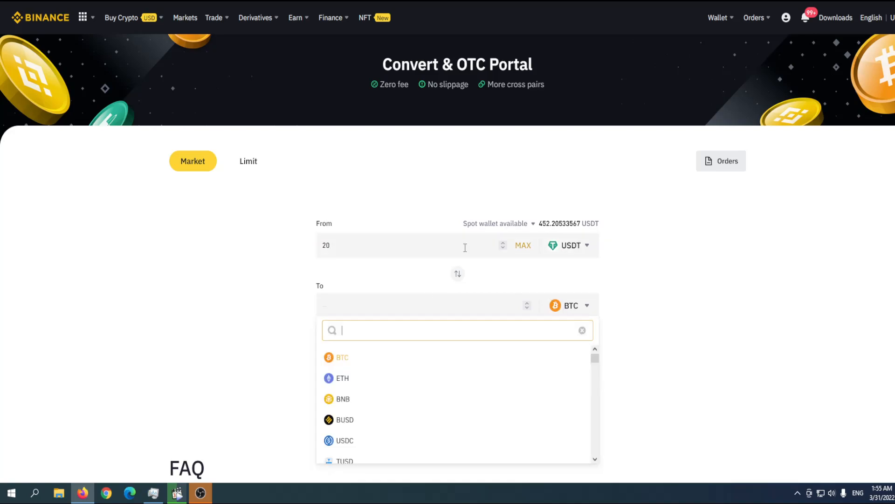
{"action": "type", "text": "ap"}
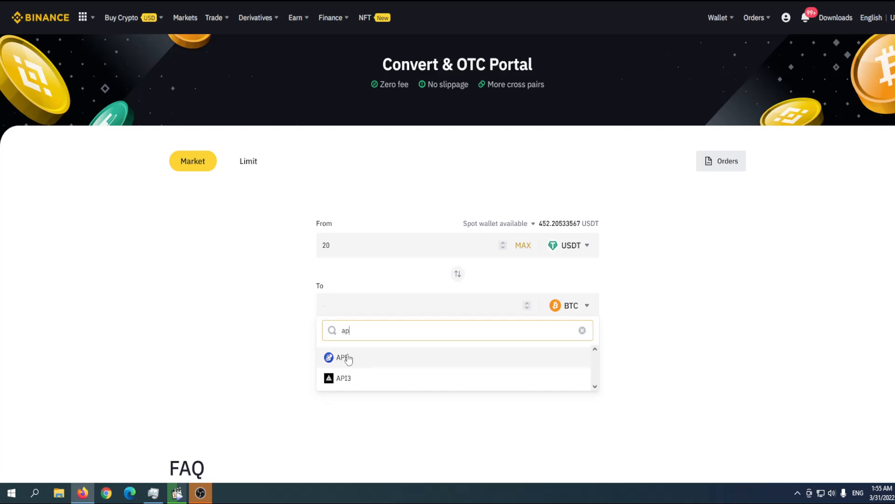
{"action": "left_click", "coordinate": [341, 357]}
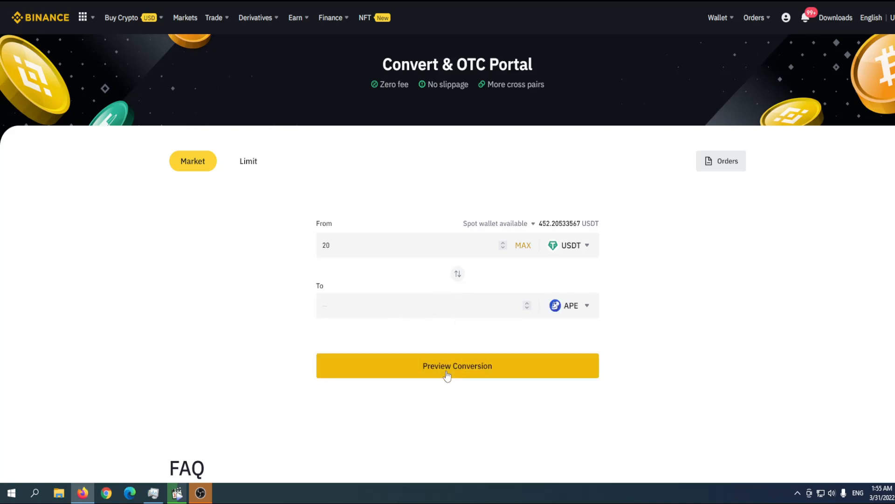
Preview the 20 USDT to APE quote (about 1.406 APE) and refresh it
{"action": "left_click", "coordinate": [458, 366]}
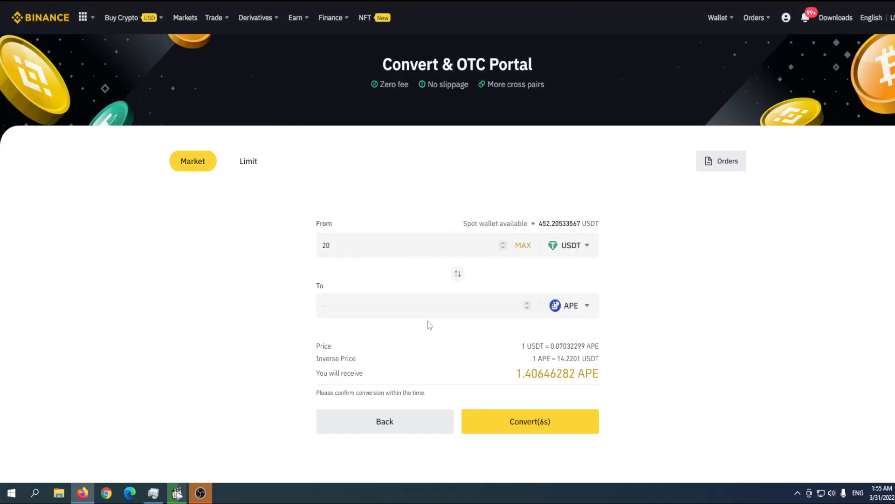
{"action": "mouse_move", "coordinate": [513, 382]}
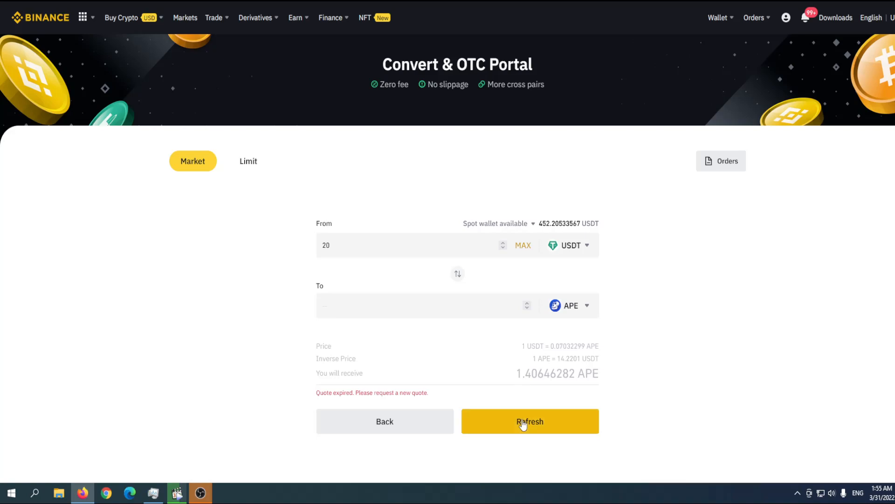
{"action": "left_click", "coordinate": [530, 421]}
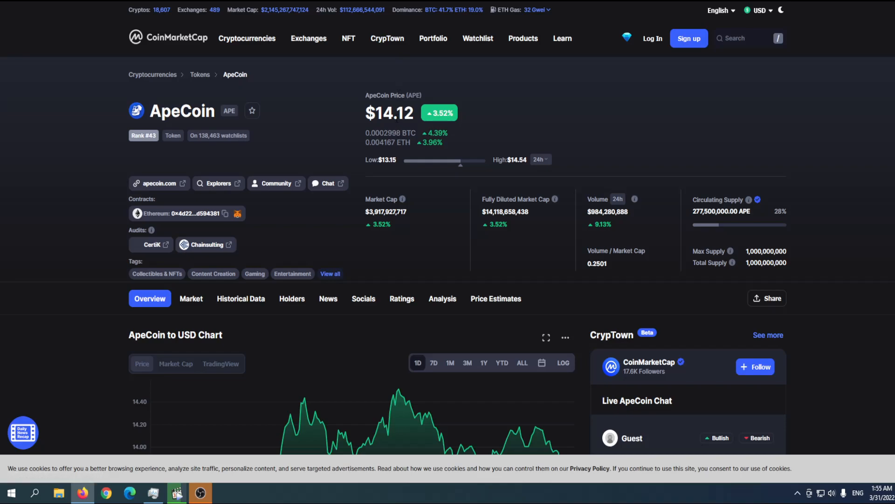
Check ApeCoin's $14.12 price on the CoinMarketCap tab
{"action": "left_click", "coordinate": [348, 39]}
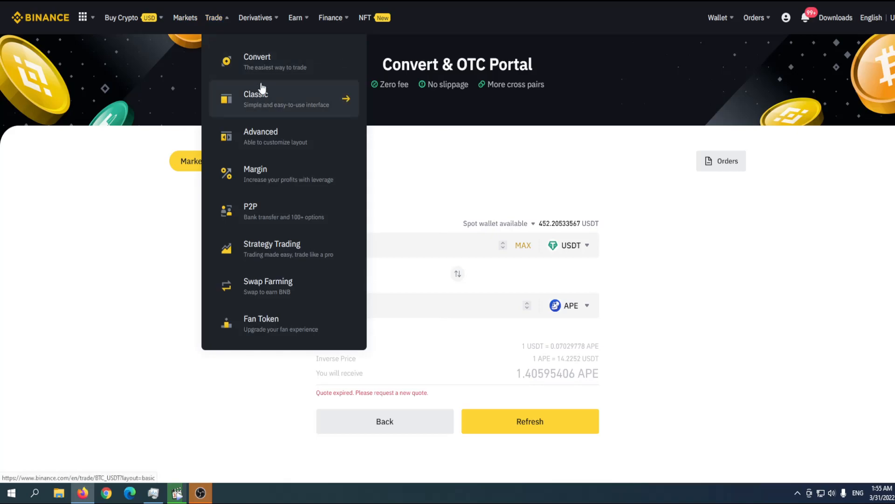
Open the Classic spot view and search for the APE/USDT pair
{"action": "left_click", "coordinate": [256, 98]}
{"action": "type", "text": "ap"}
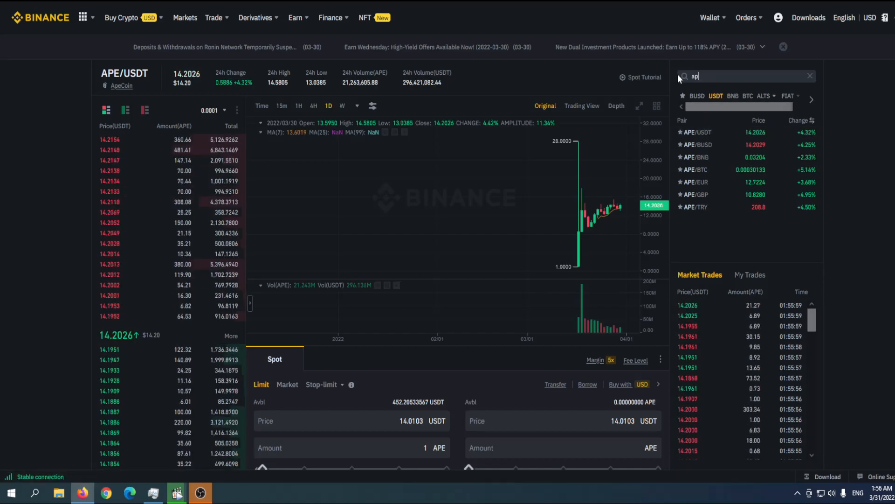
{"action": "type", "text": "a"}
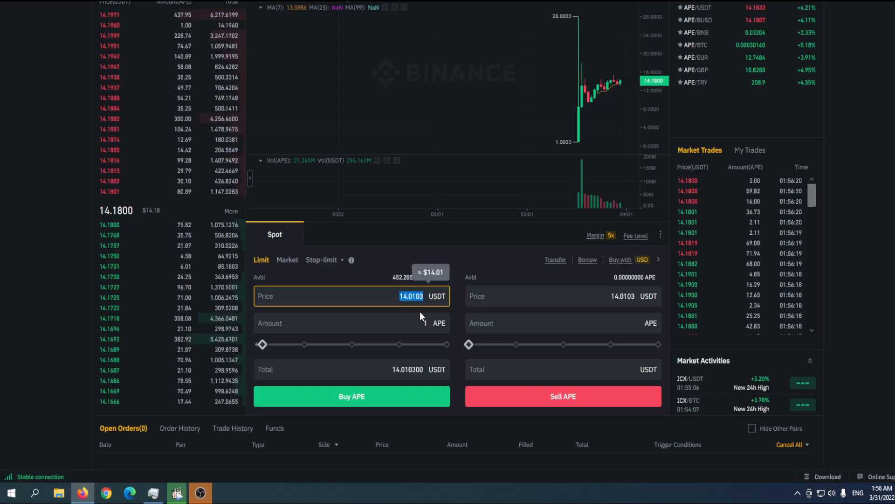
Submit a limit buy for 1.66 APE at 12 USDT, totalling 20 USDT
{"action": "type", "text": "1"}
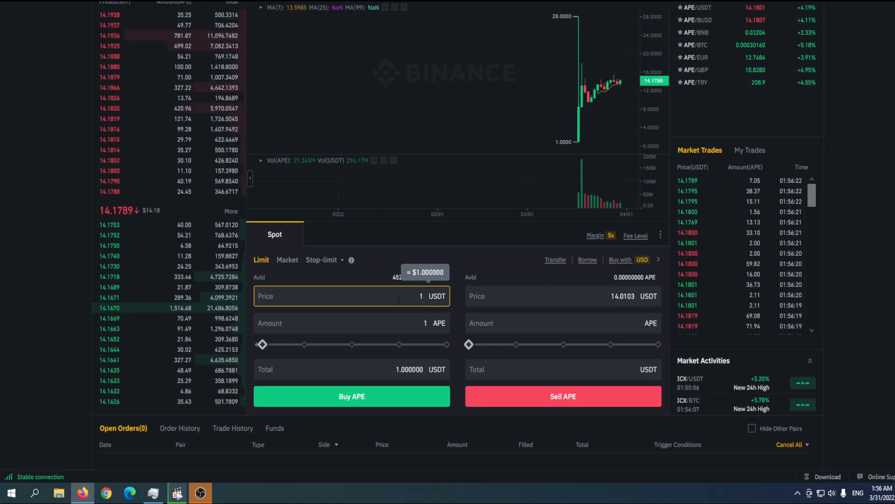
{"action": "type", "text": "2"}
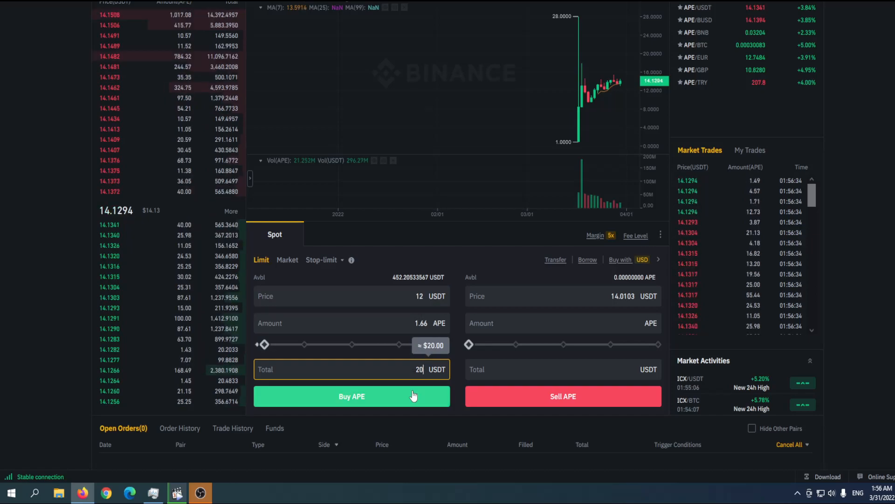
{"action": "left_click", "coordinate": [352, 396]}
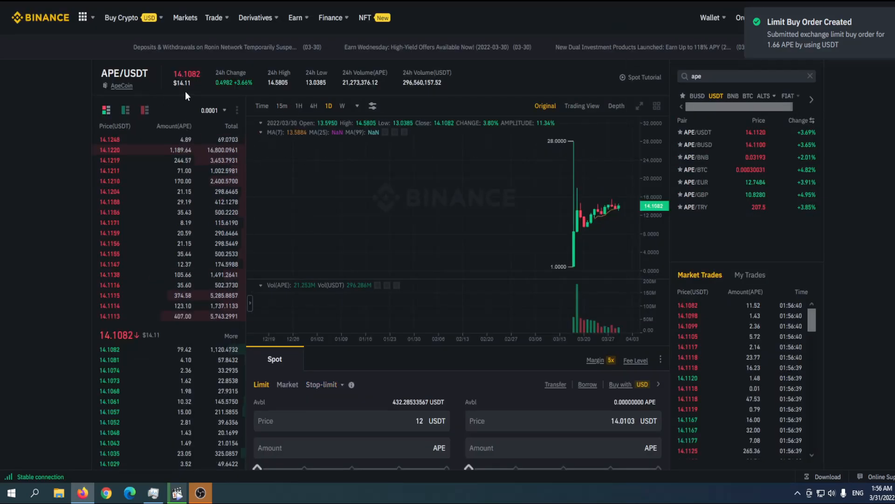
Cancel all open orders, removing the 12 USDT APE buy order
{"action": "scroll", "scroll_direction": "down", "scroll_amount": 3}
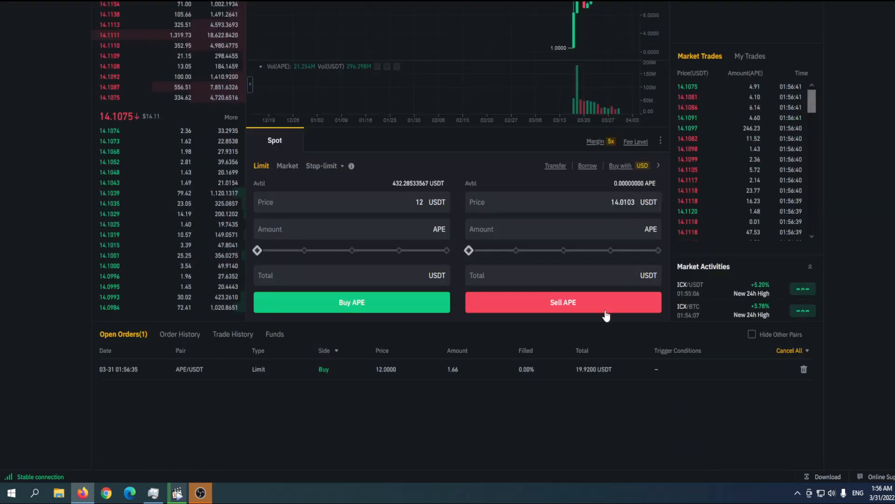
{"action": "left_click", "coordinate": [790, 350]}
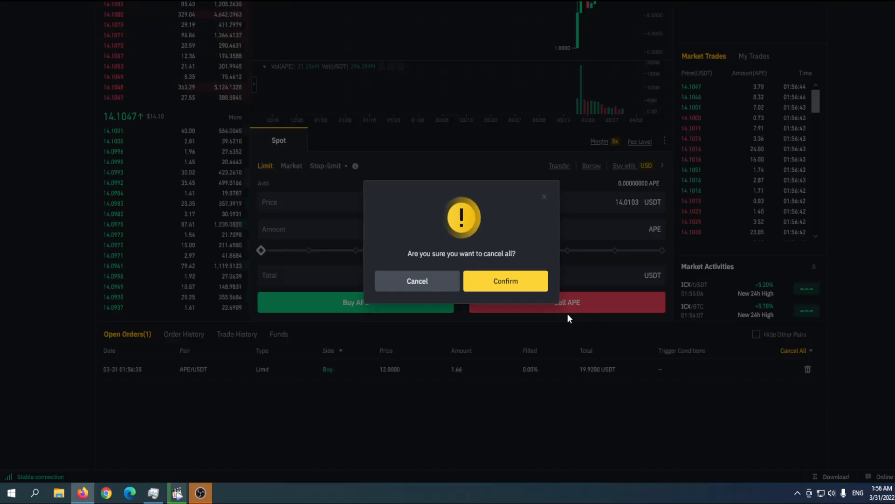
{"action": "left_click", "coordinate": [505, 281]}
{"action": "type", "text": "14"}
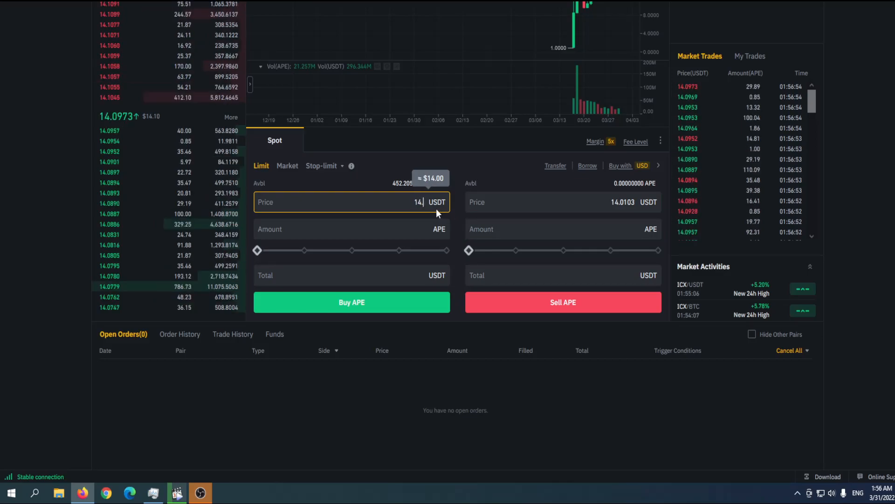
Set the APE limit buy price to 14.11 USDT, leaving amount empty
{"action": "left_click", "coordinate": [351, 229]}
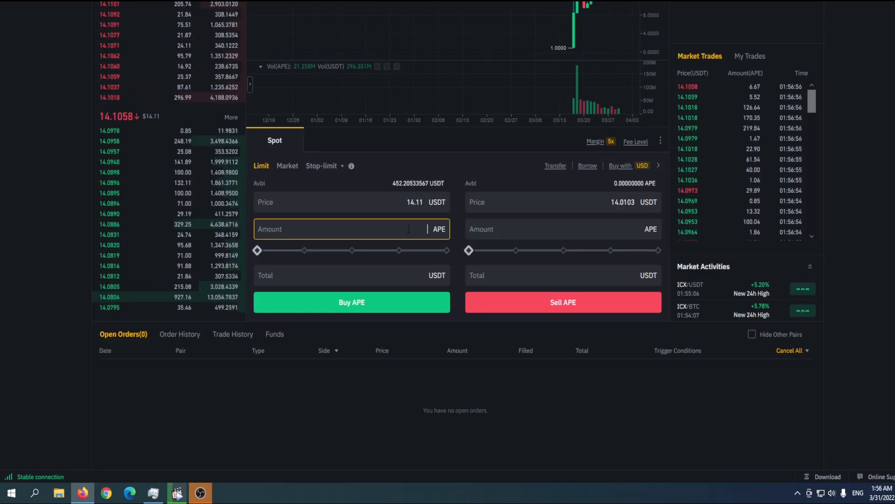